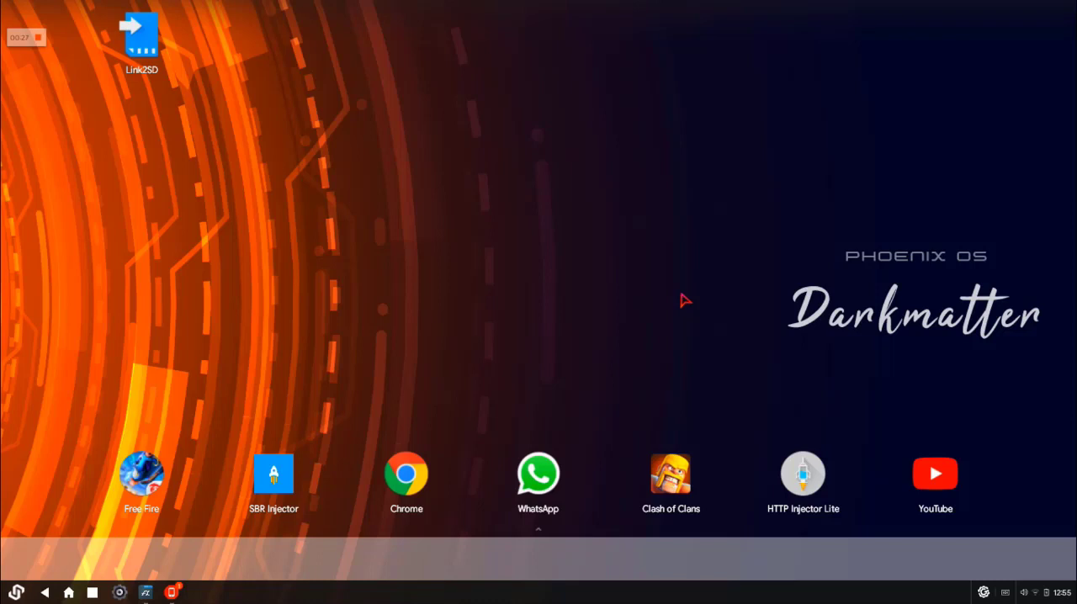
Bring up the installed apps list and the Game Helper details page.
click(17, 593)
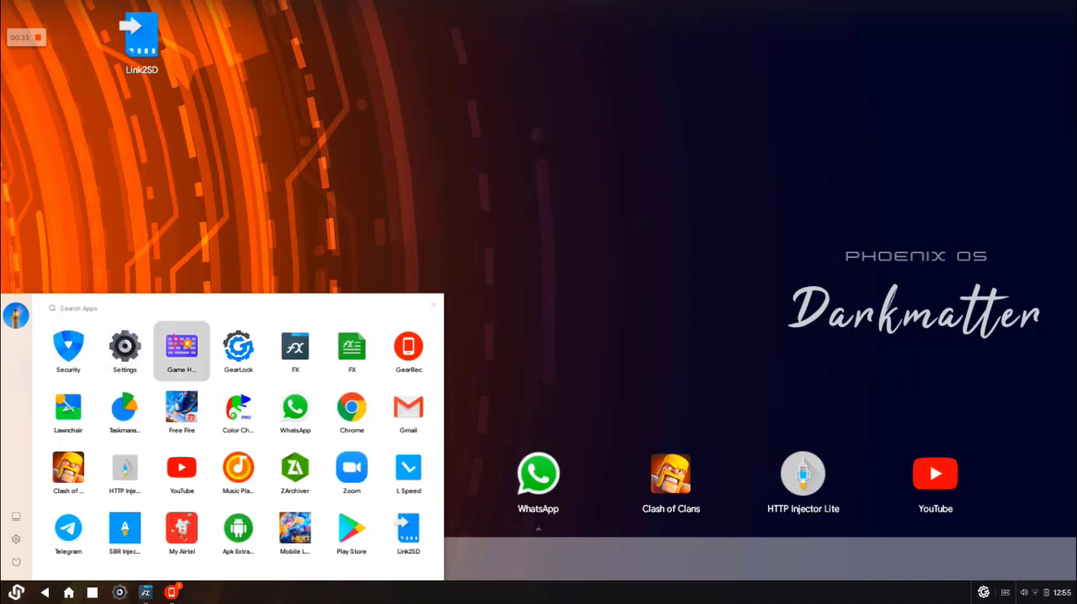
click(181, 350)
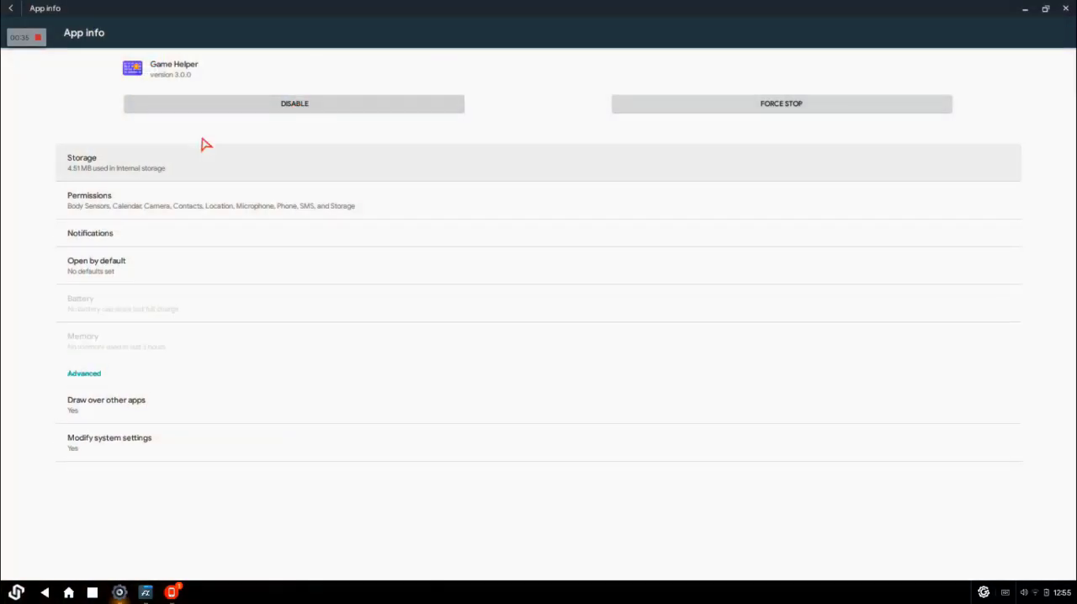
mouse_move(50, 178)
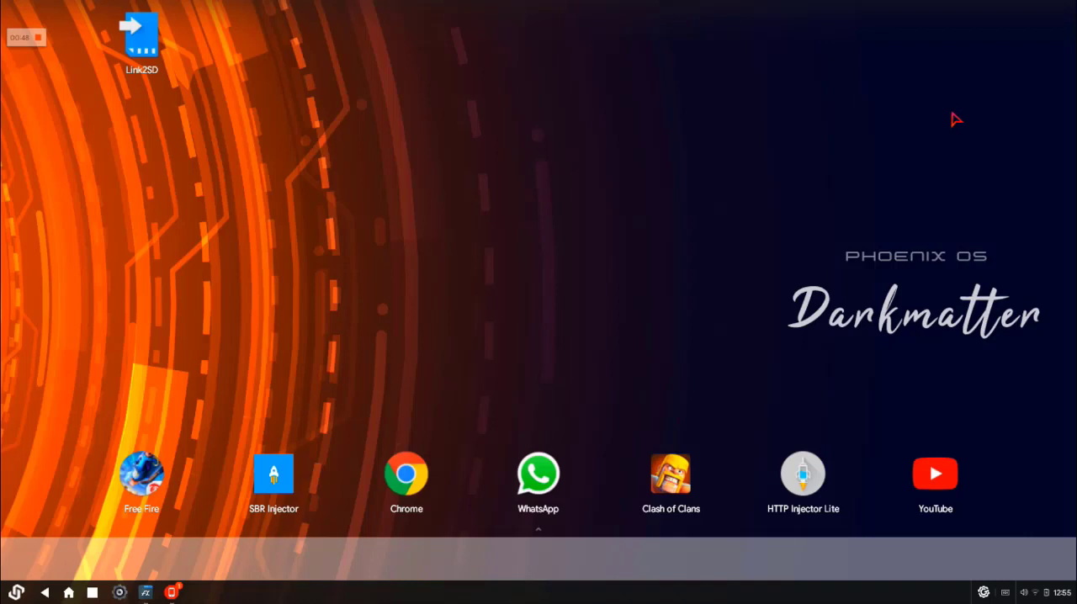
mouse_move(801, 52)
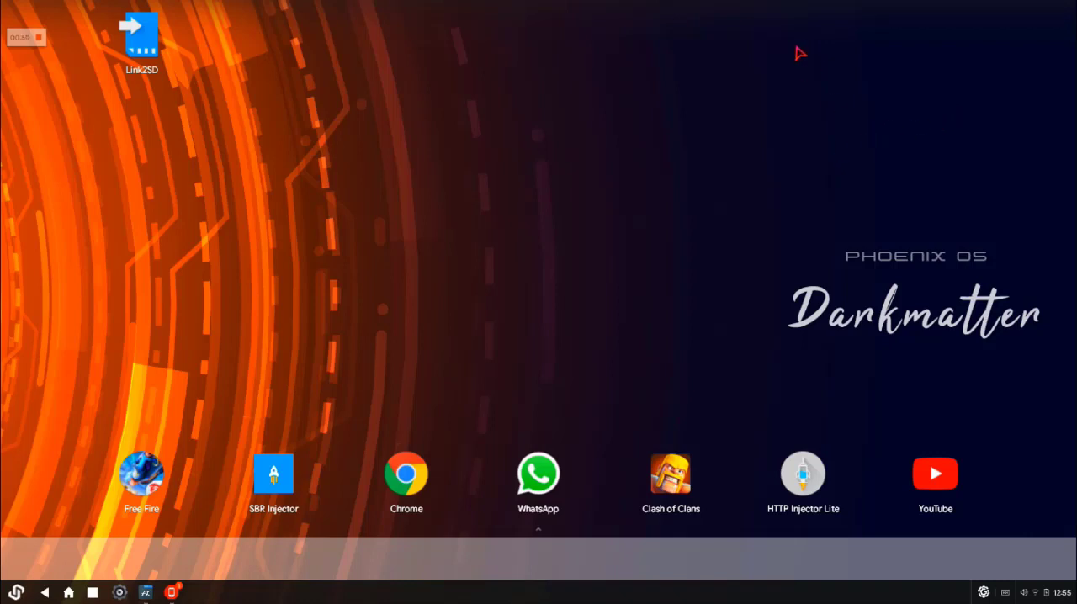
mouse_move(691, 317)
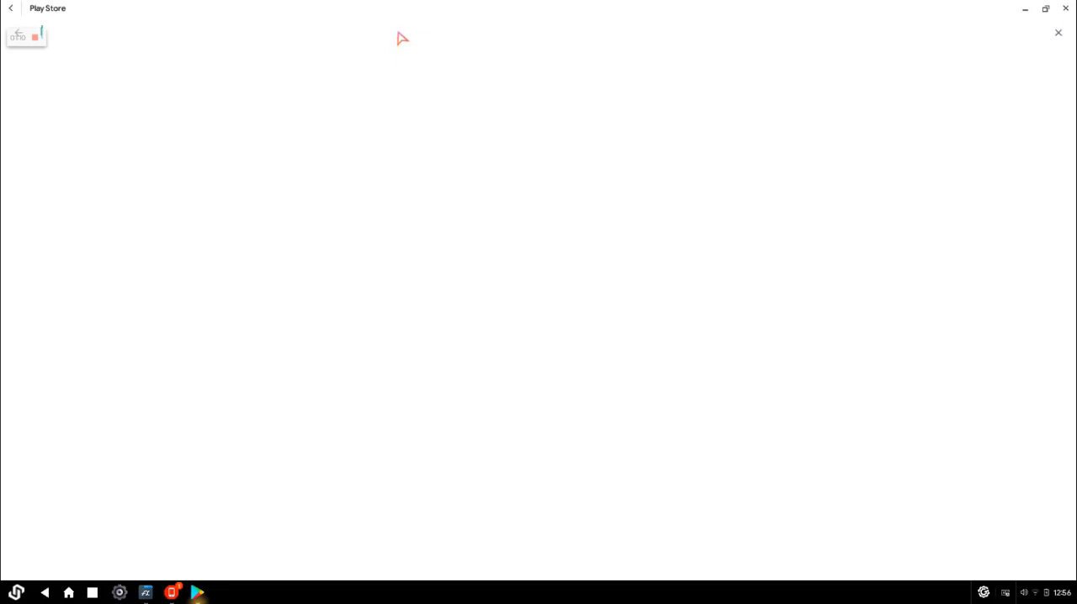
Search the Play Store for 'link2' and land on the Link2SD listing.
text(link2)
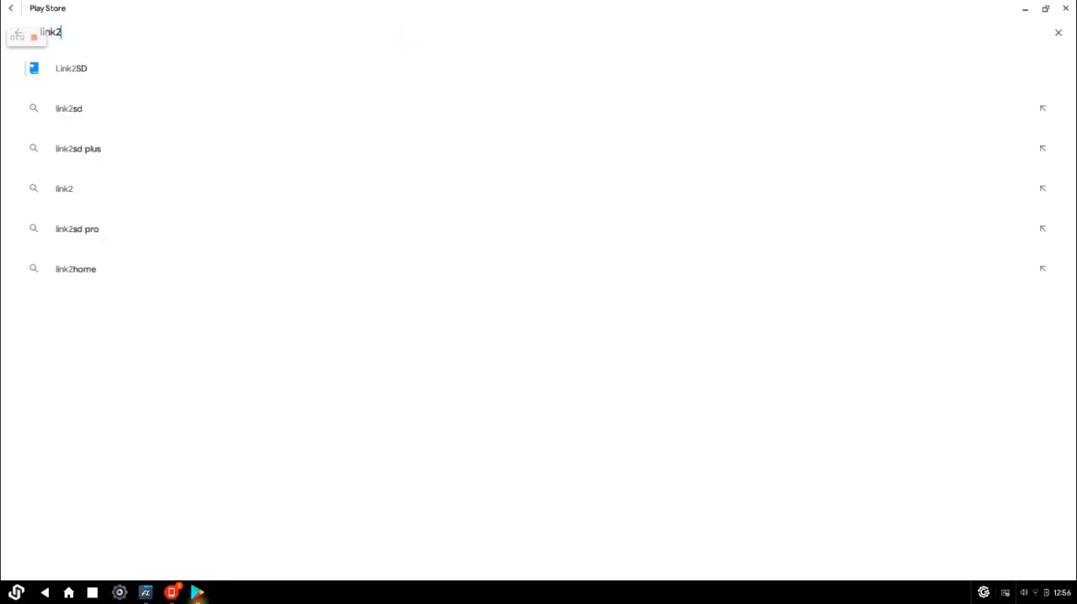
click(71, 67)
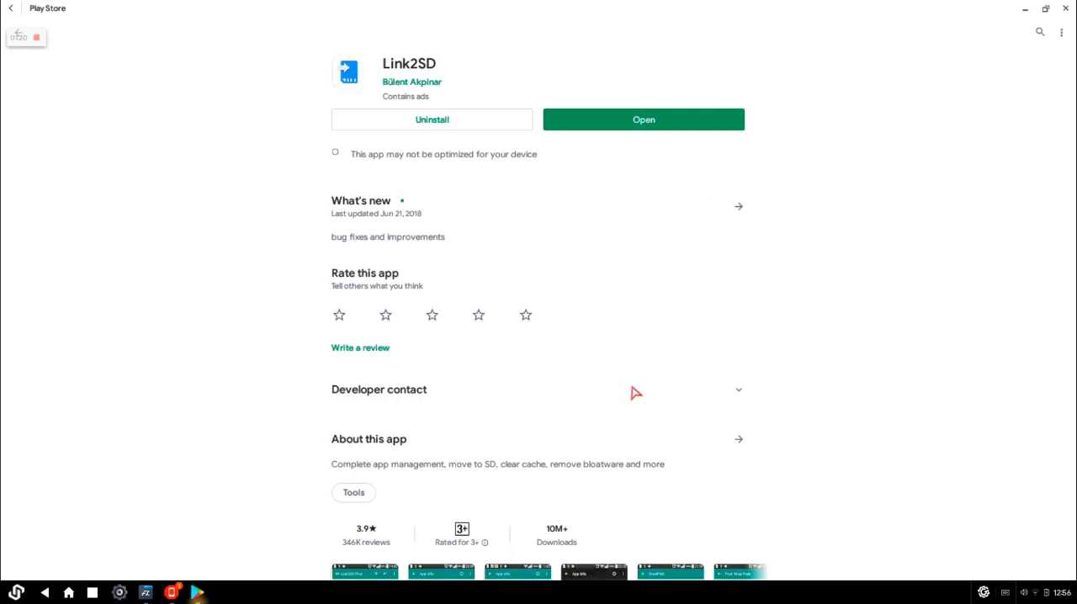
mouse_move(687, 158)
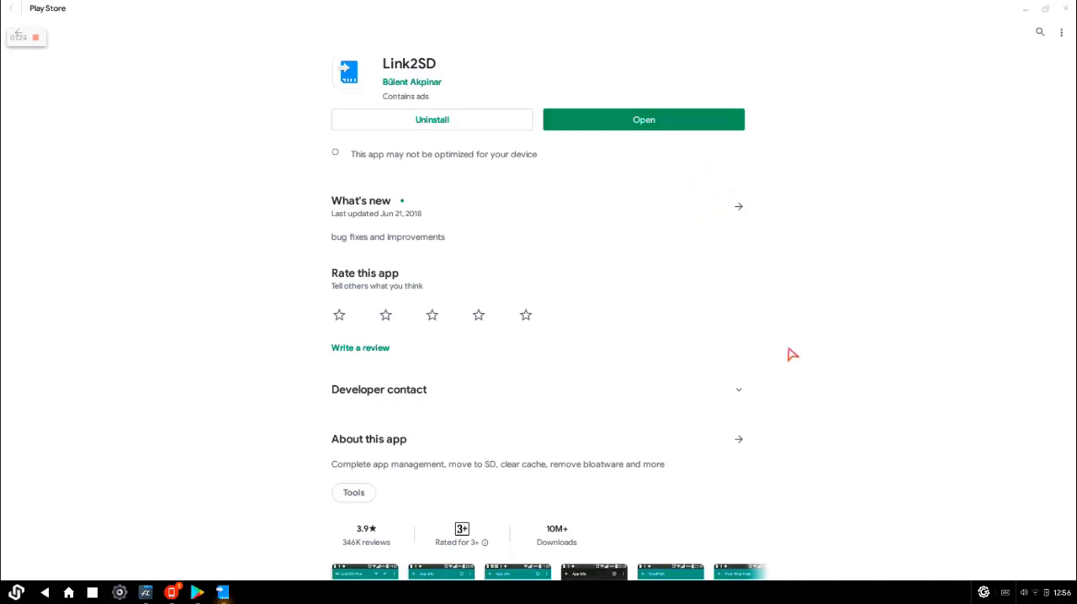
Launch Link2SD and grant it superuser access with the 'Ask again' interval set.
click(643, 118)
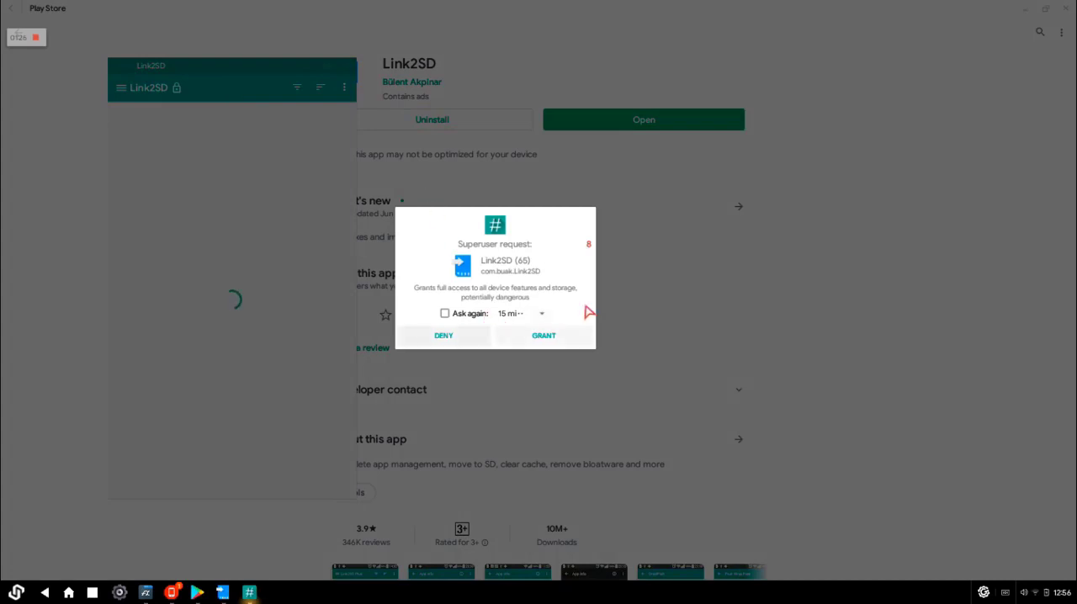
click(519, 313)
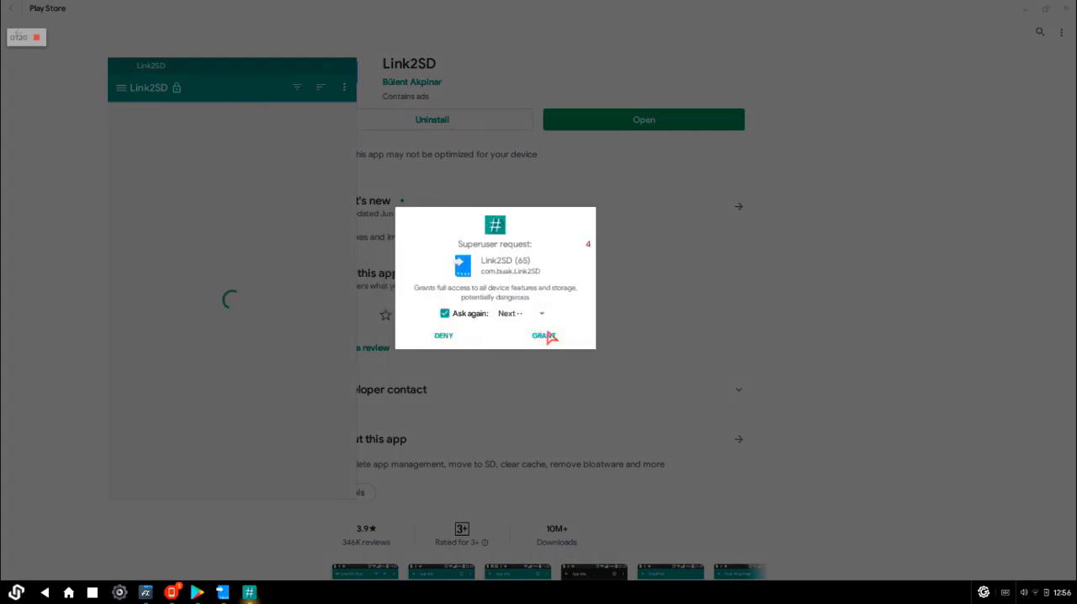
click(544, 337)
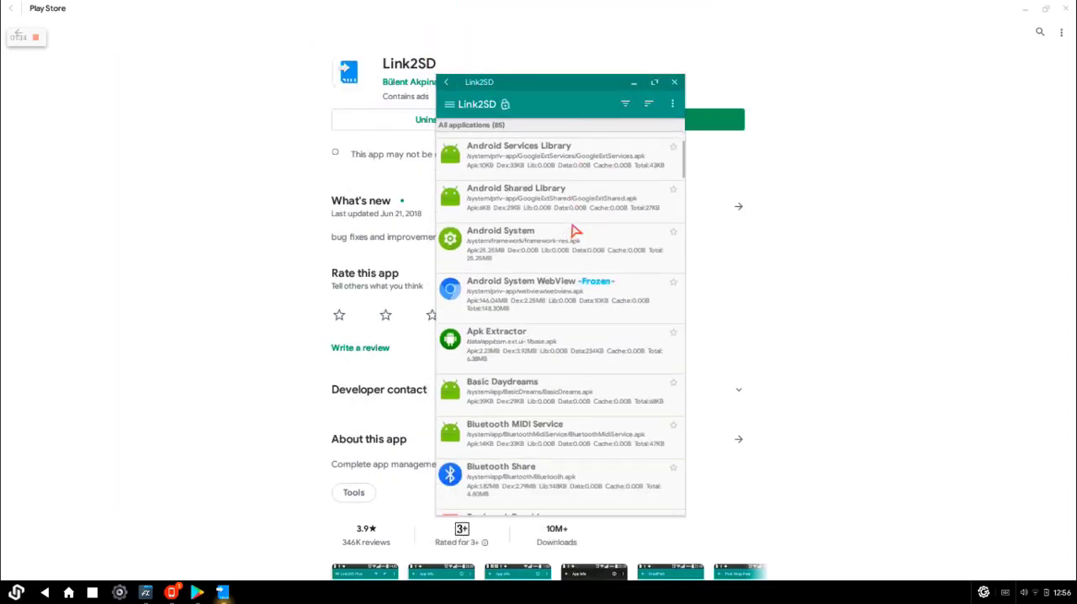
Scroll Link2SD's installed-app list down until Game Helper is in view.
scroll(down, 3)
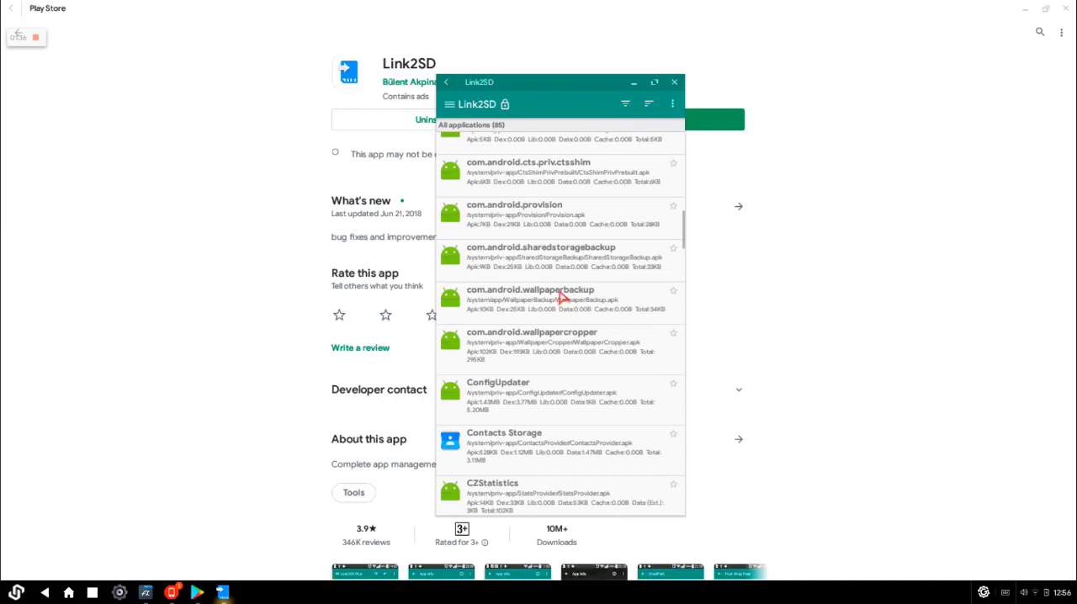
scroll(down, 3)
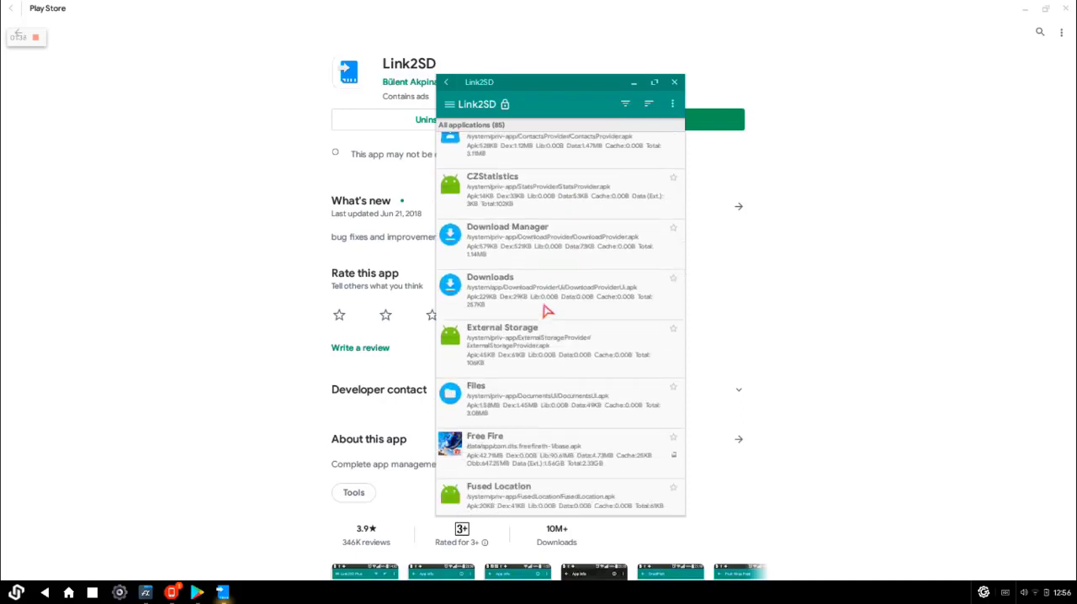
scroll(down, 3)
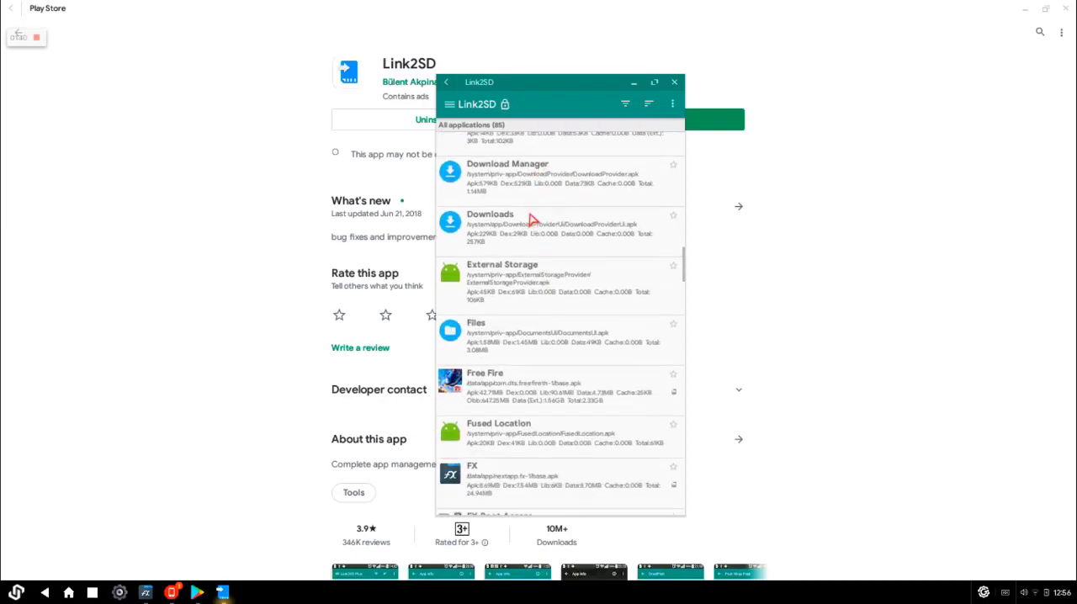
scroll(down, 3)
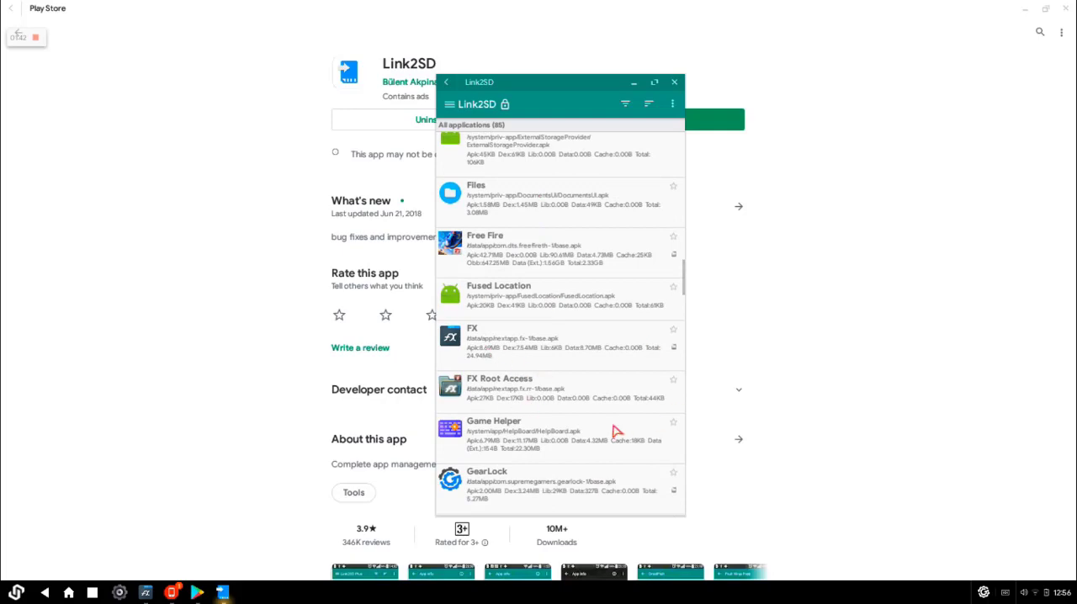
scroll(down, 3)
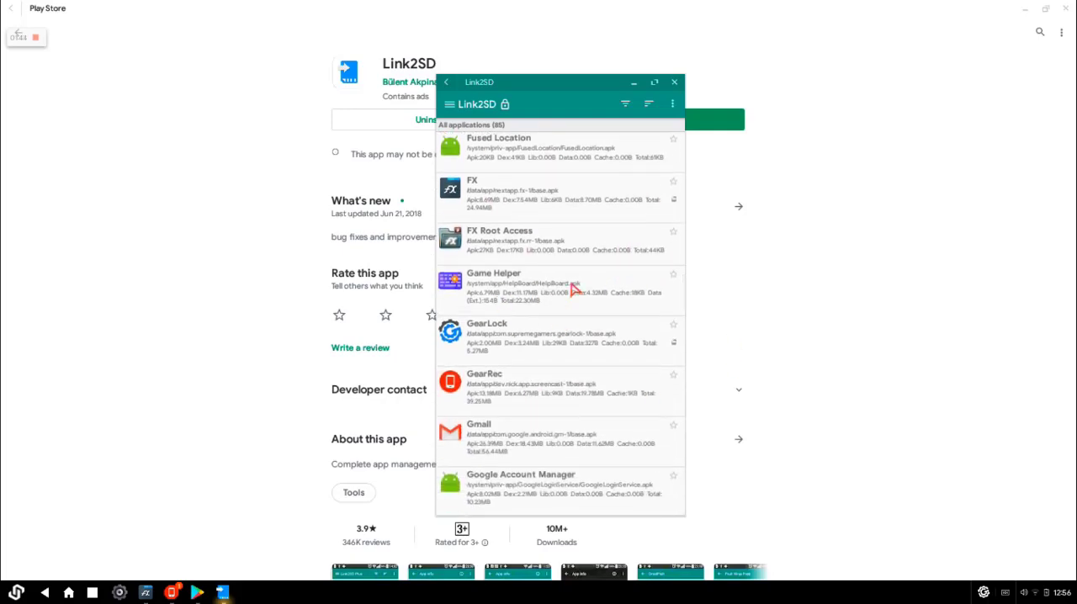
View Game Helper's app info and more actions in Link2SD, then close the info window.
click(493, 286)
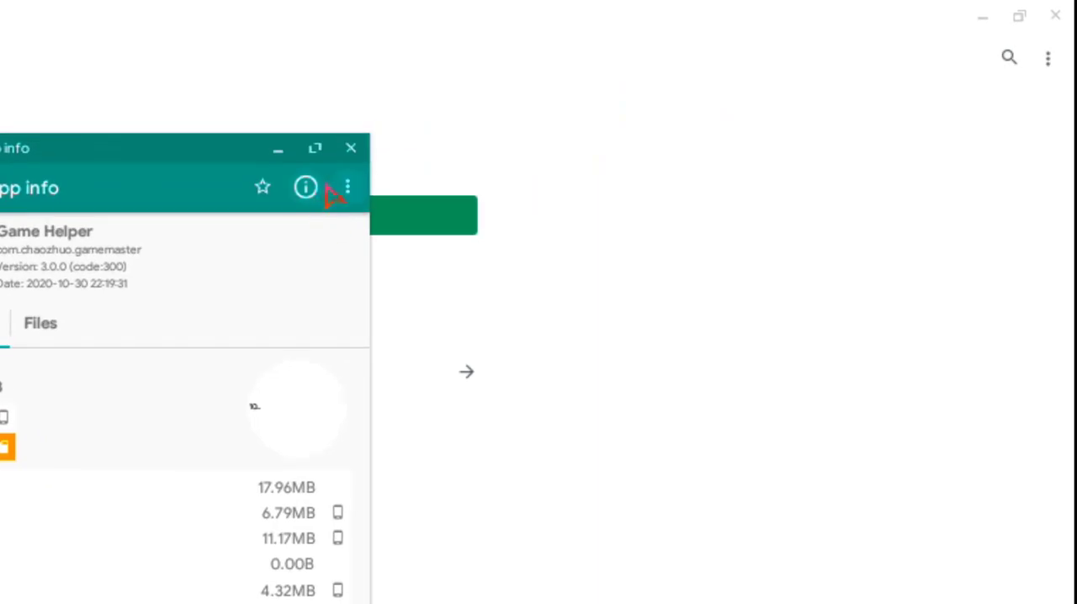
click(347, 187)
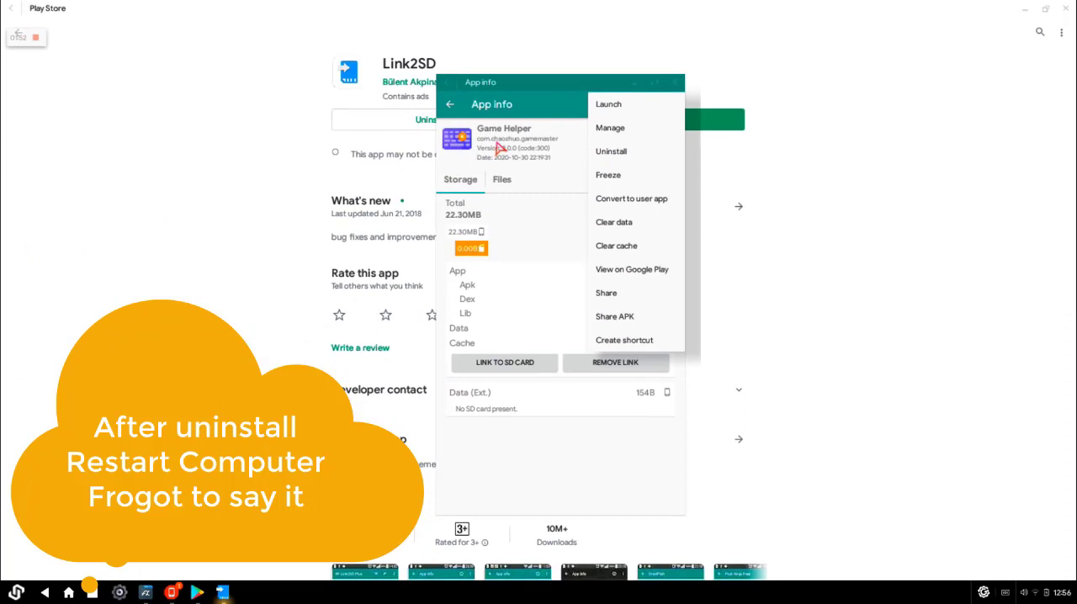
mouse_move(542, 138)
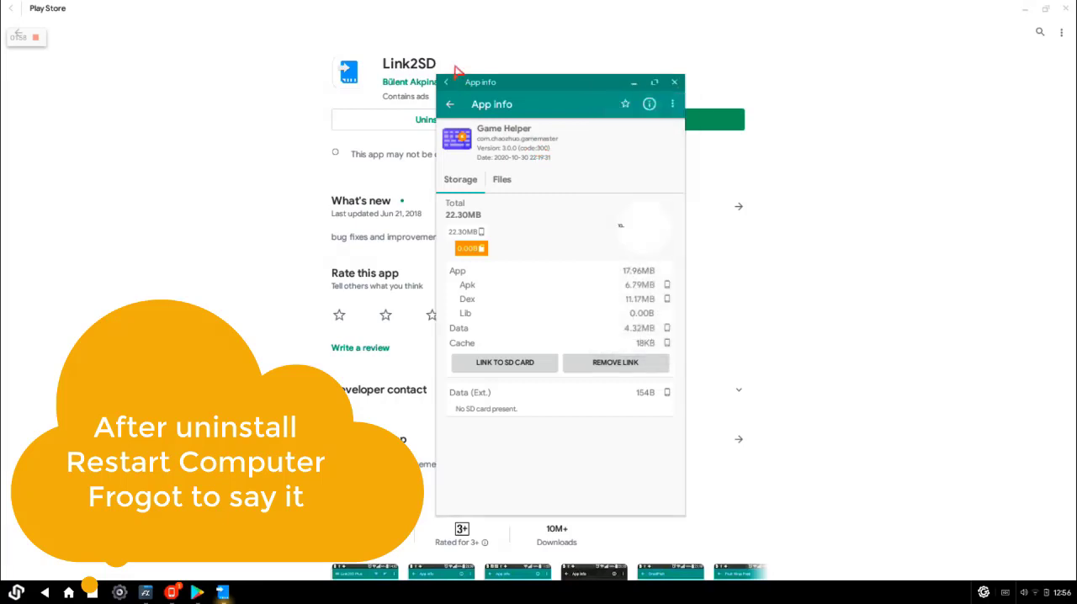
mouse_move(559, 155)
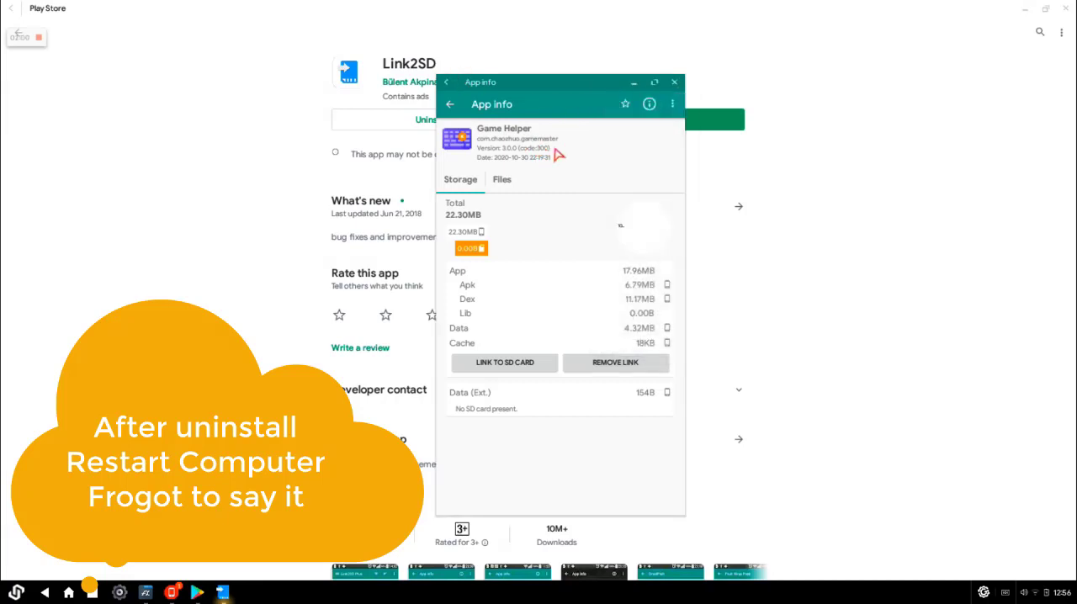
mouse_move(559, 160)
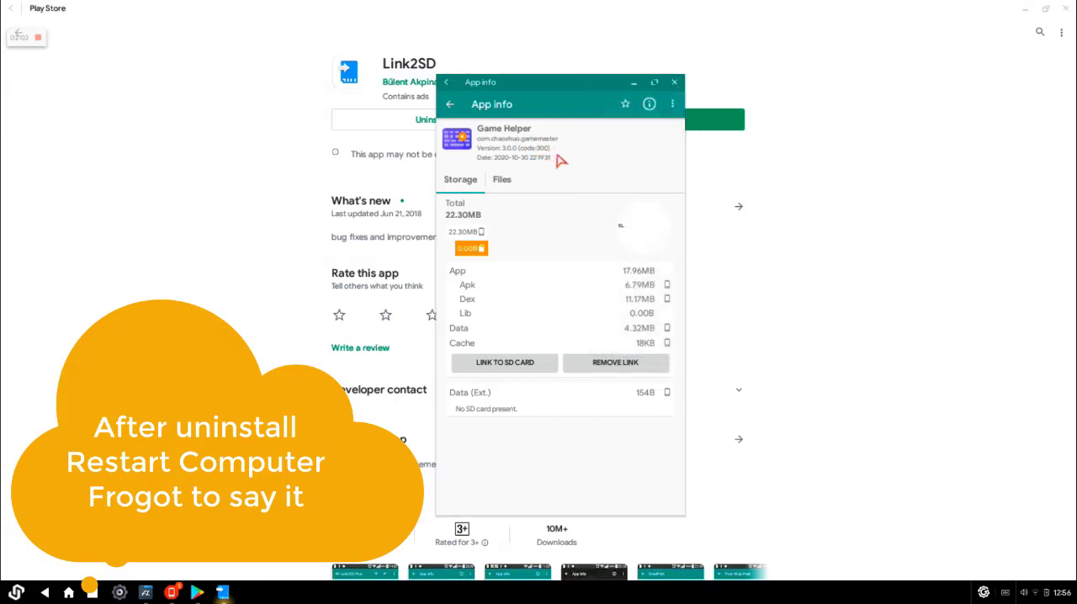
mouse_move(573, 195)
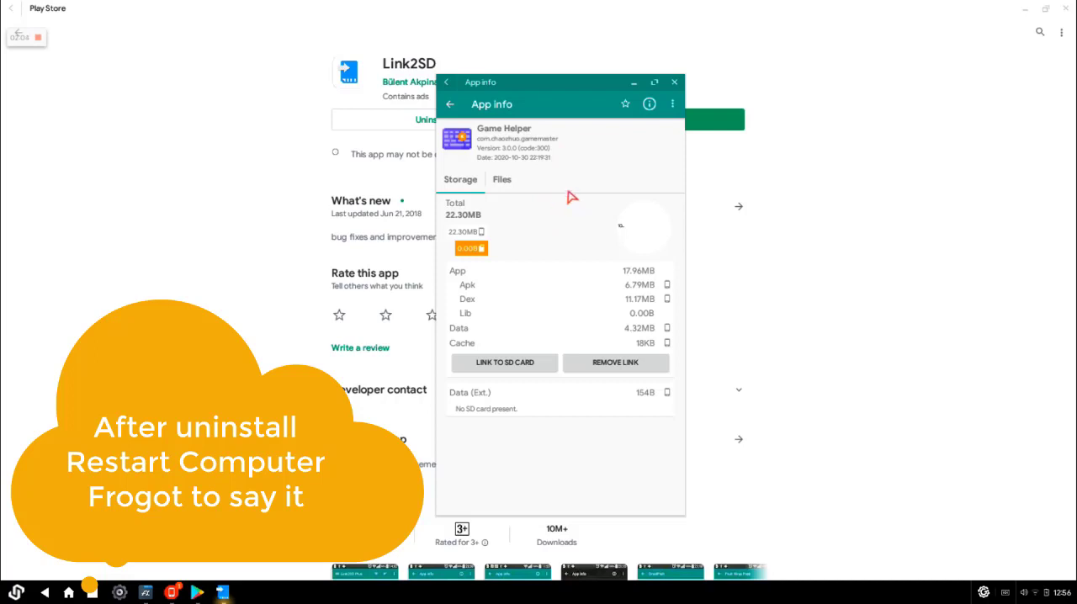
mouse_move(658, 122)
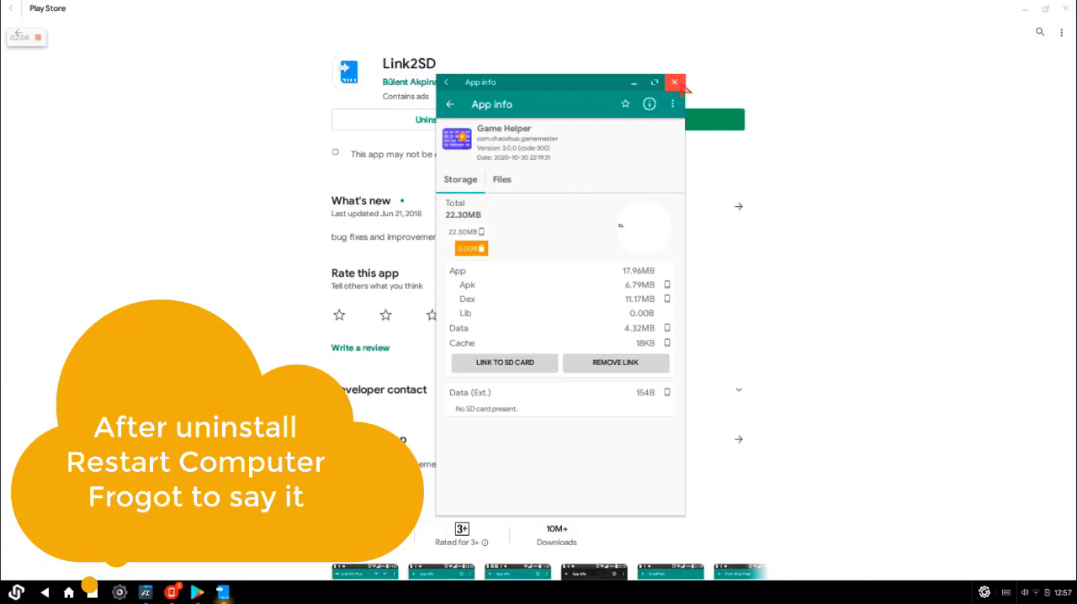
click(673, 80)
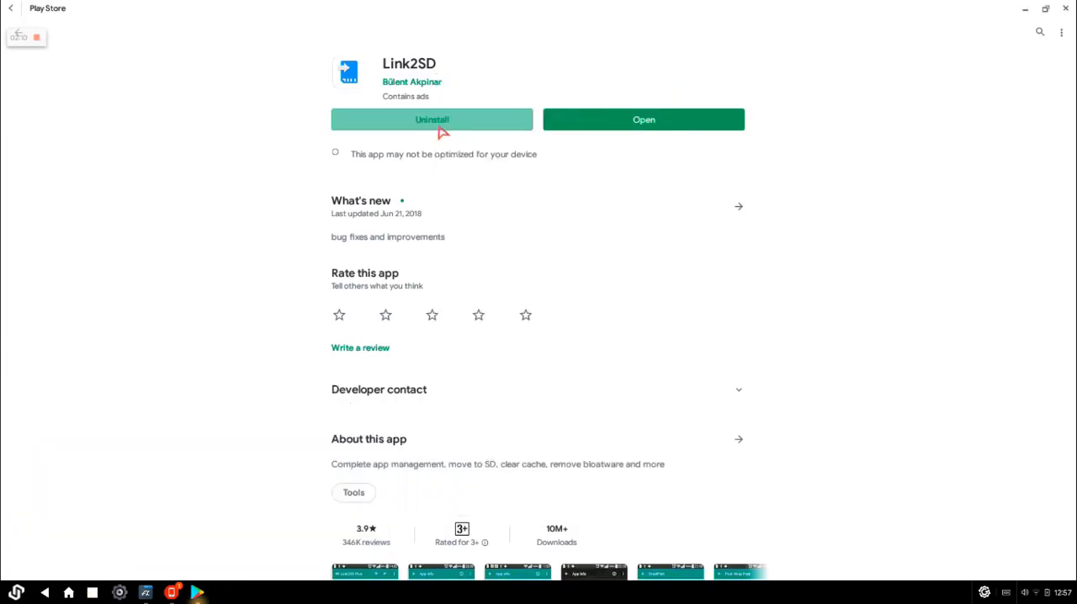
Uninstall Link2SD from the device, confirming the removal dialog.
click(431, 118)
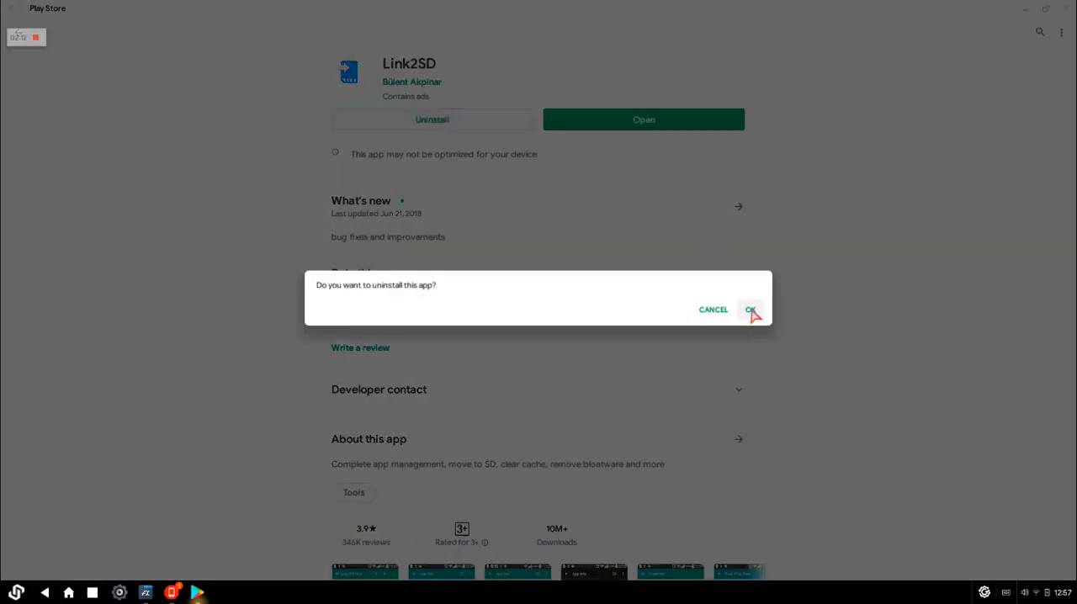
click(749, 309)
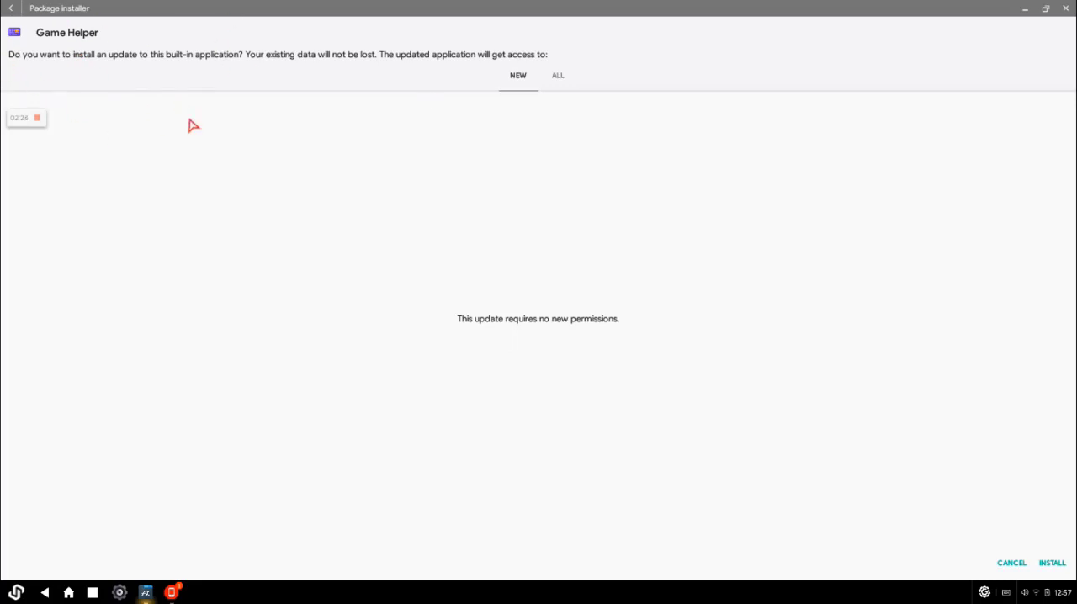
mouse_move(340, 96)
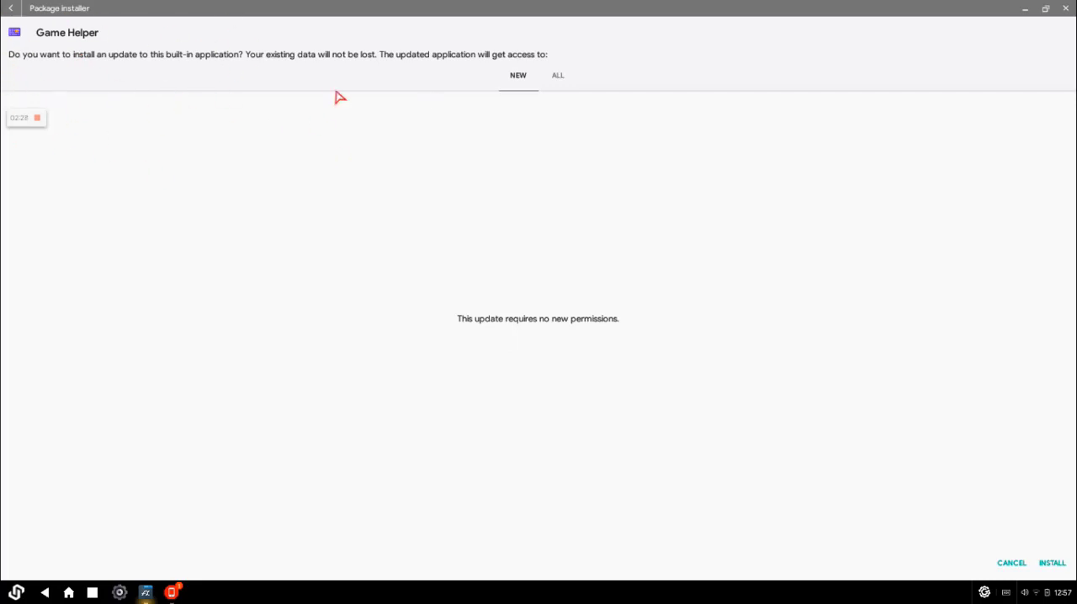
mouse_move(726, 161)
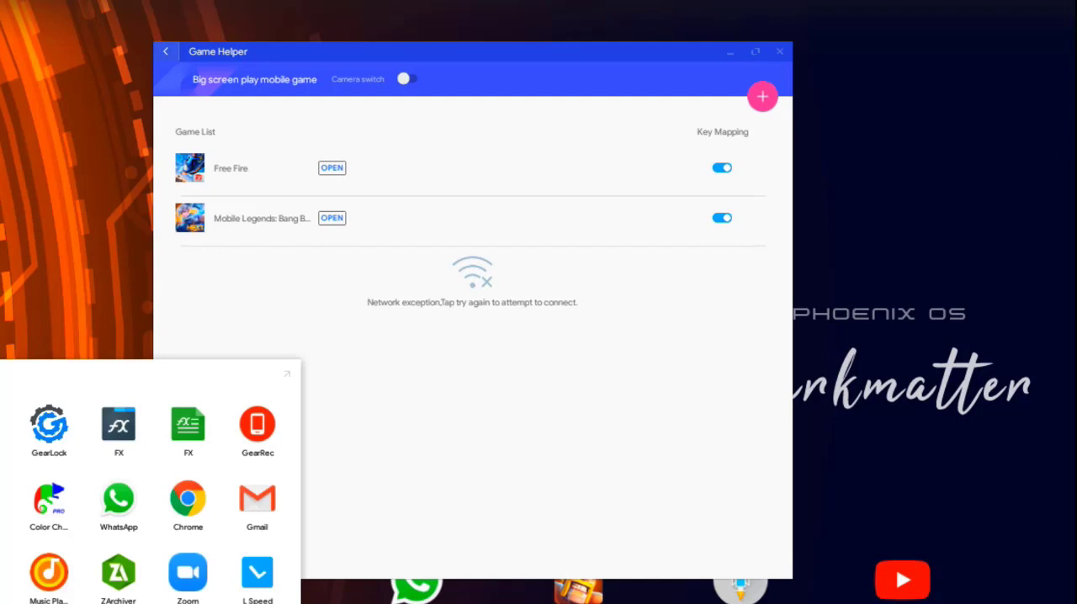
mouse_move(799, 485)
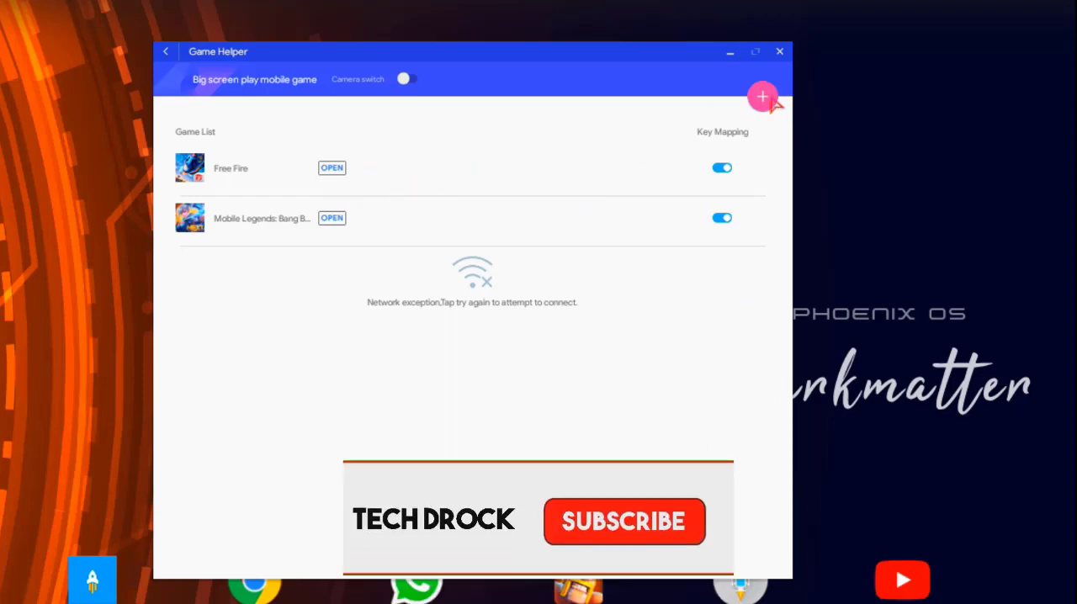
Try adding another game with the pink + button in Game Helper.
click(761, 96)
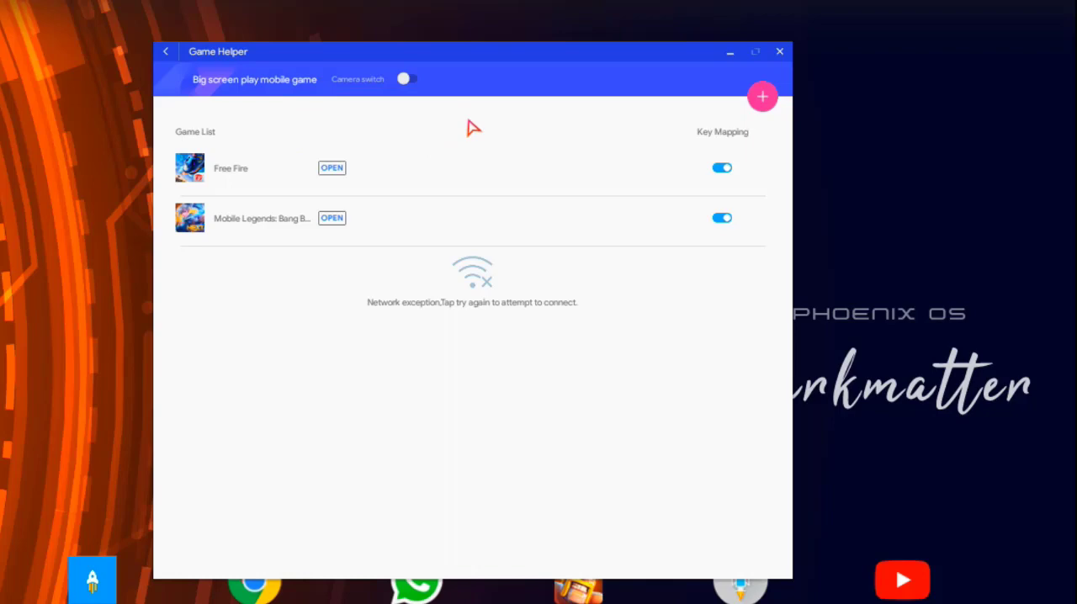
mouse_move(571, 93)
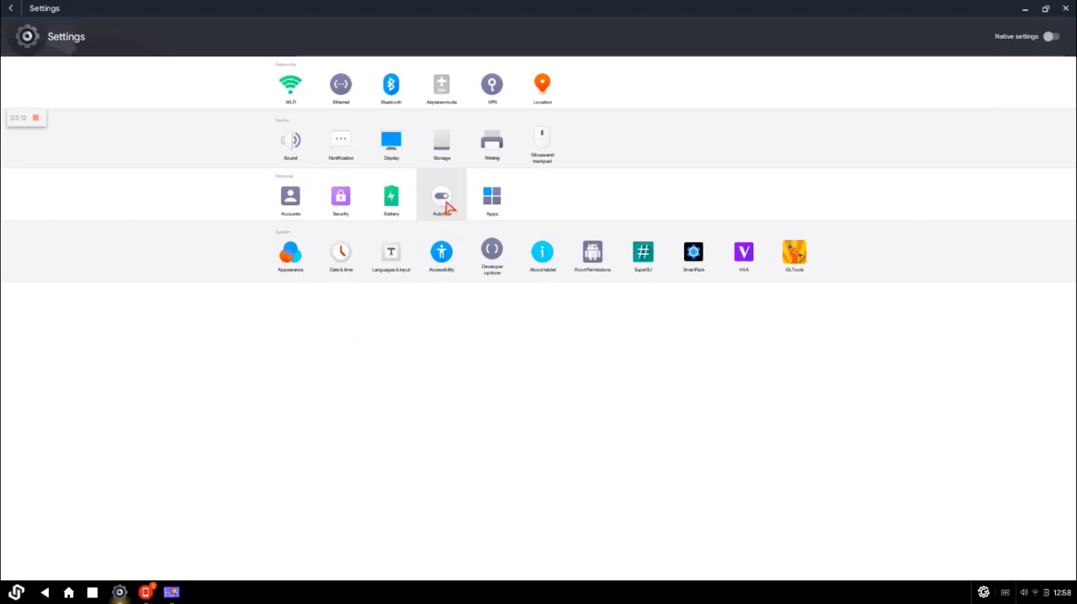
Review the AutoRun background permission toggles for all apps, then leave Settings.
click(441, 199)
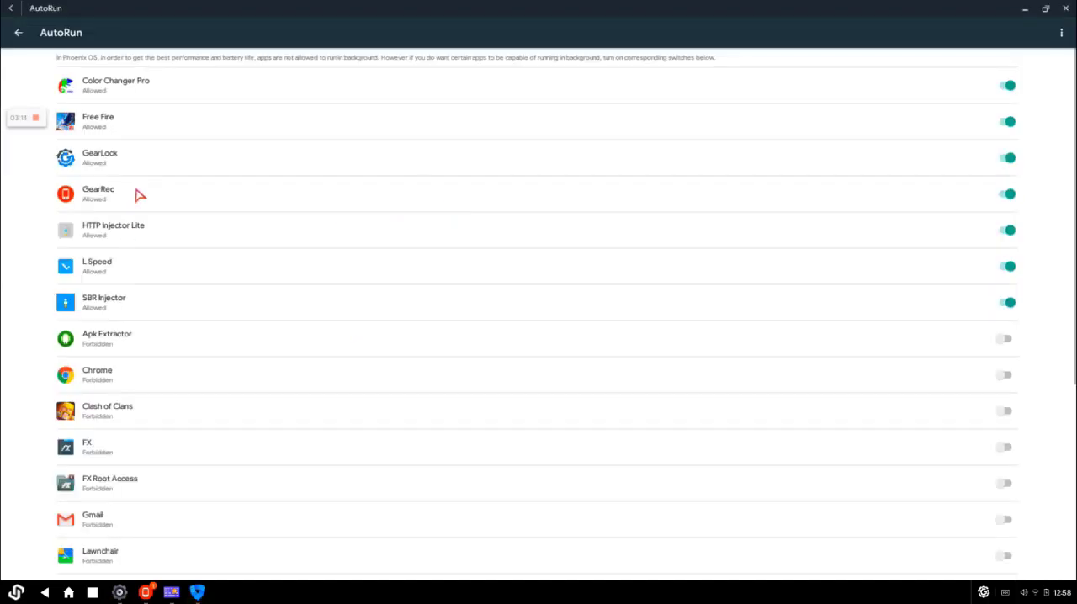
scroll(down, 3)
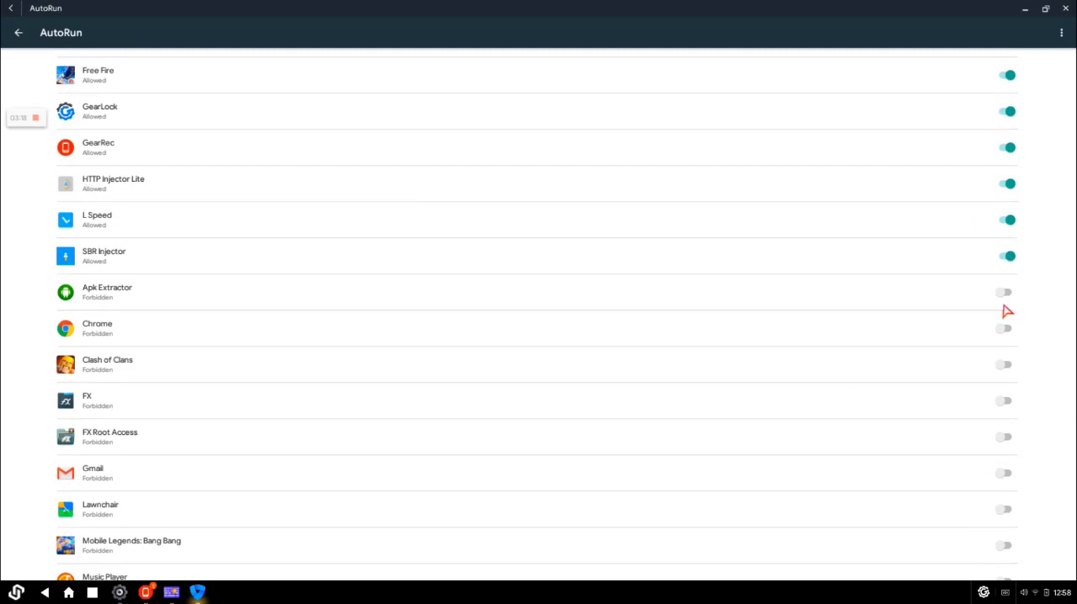
mouse_move(562, 326)
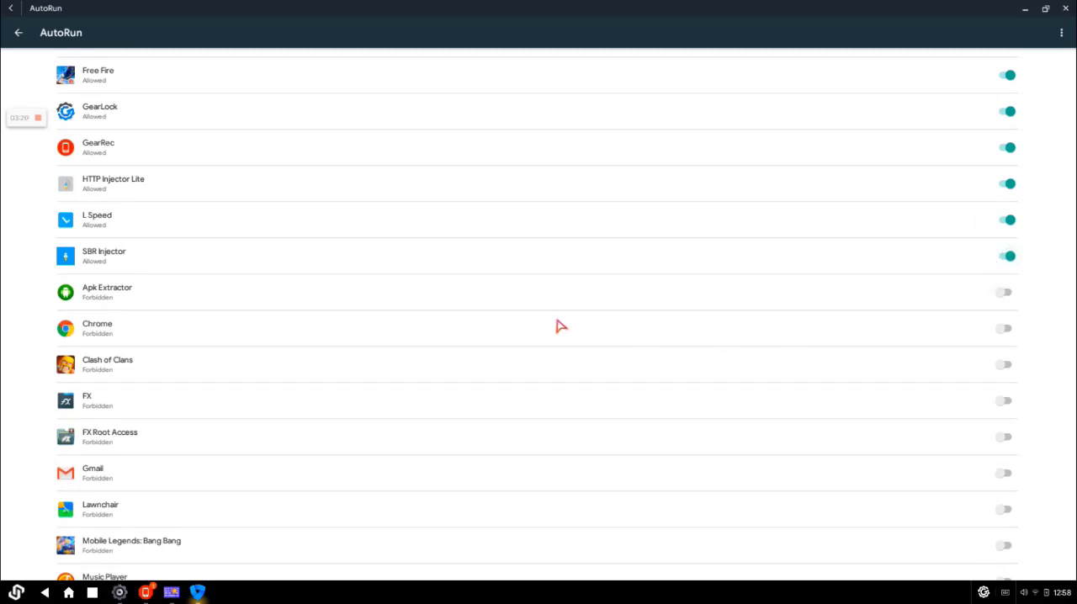
scroll(down, 3)
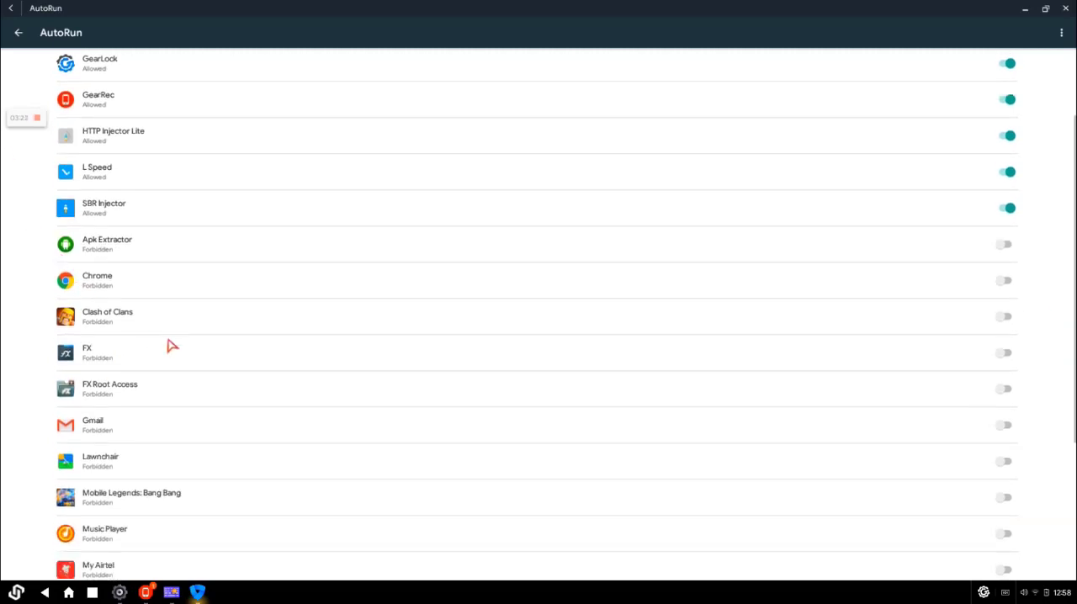
scroll(down, 3)
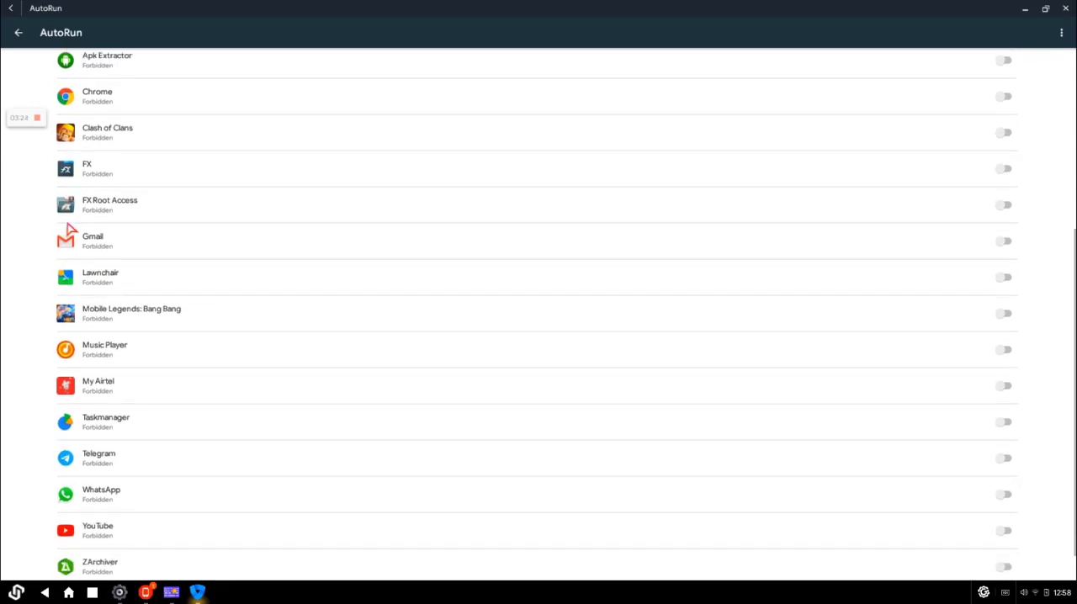
scroll(down, 3)
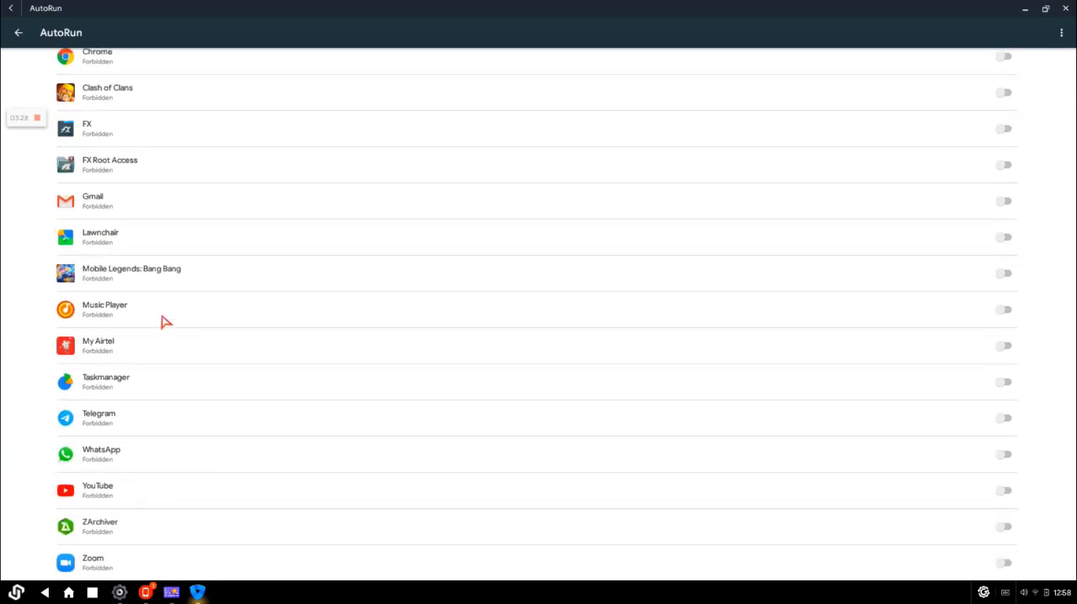
mouse_move(841, 31)
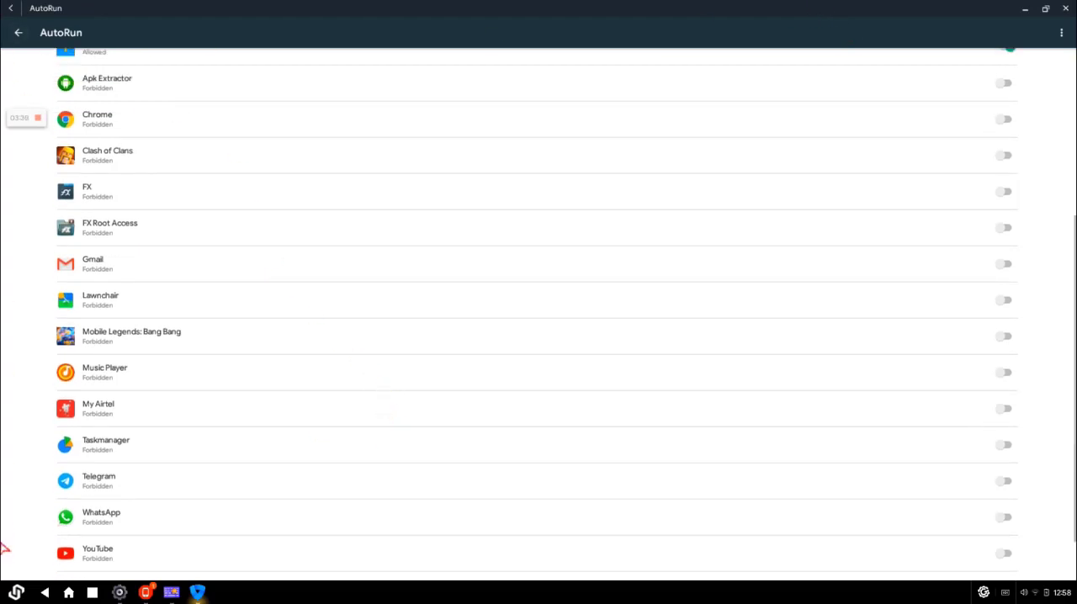
mouse_move(217, 447)
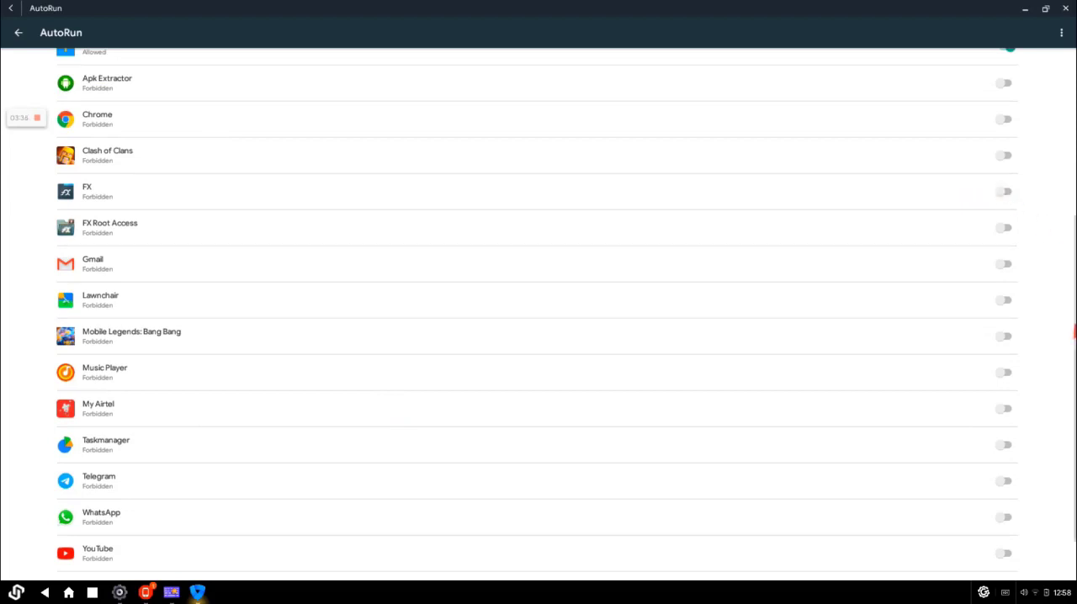
mouse_move(1060, 333)
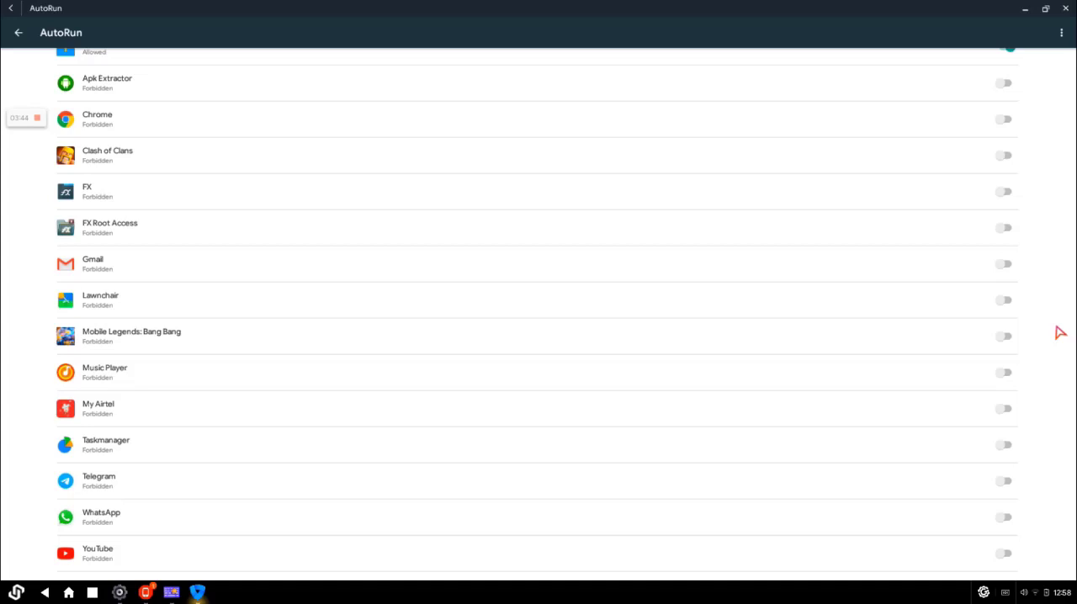
click(18, 32)
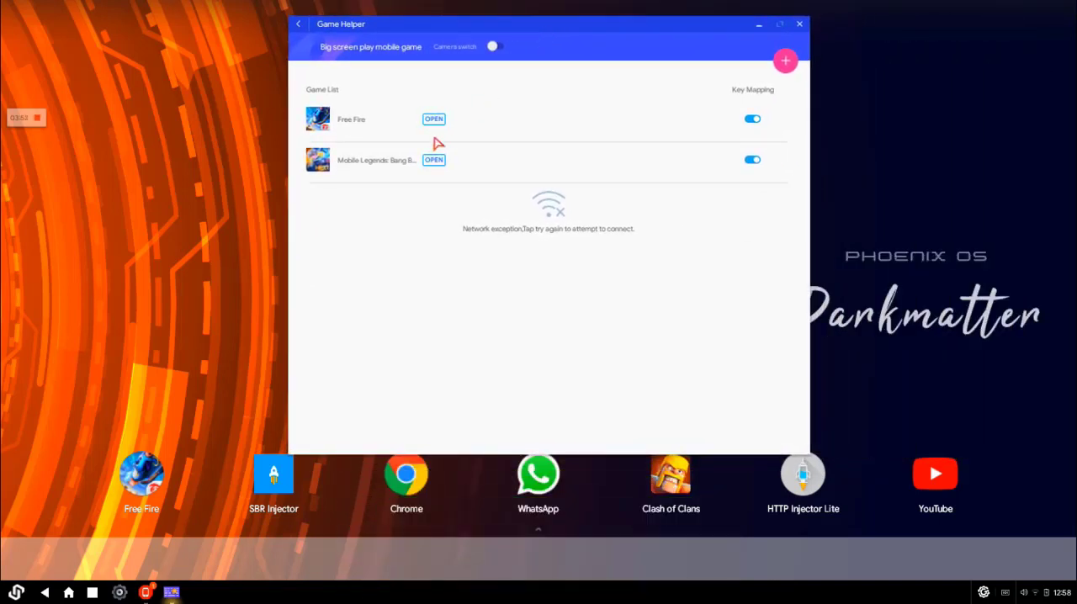
mouse_move(370, 316)
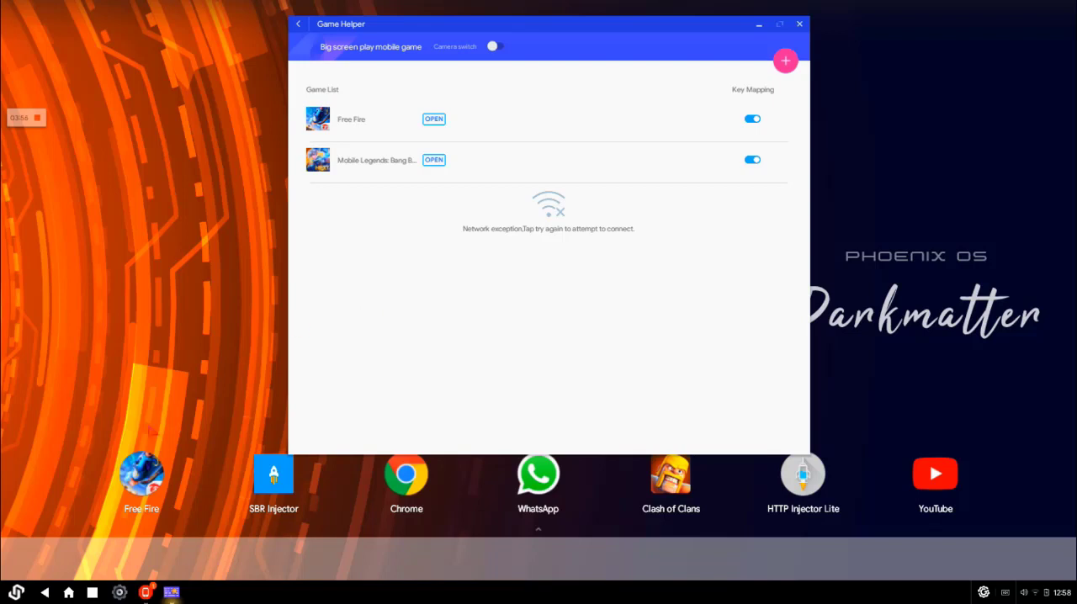
mouse_move(354, 243)
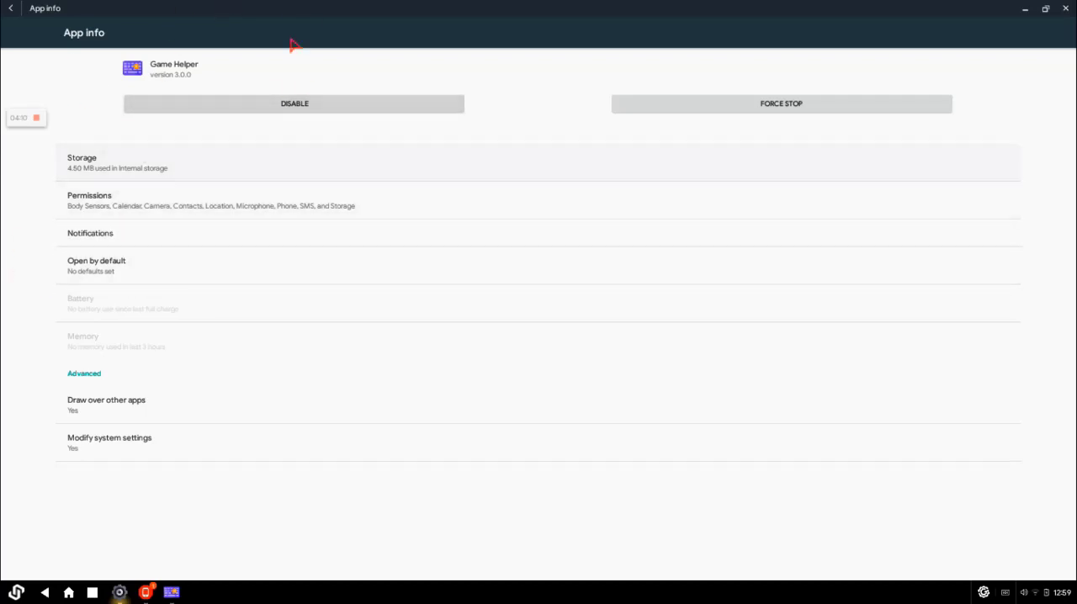
mouse_move(7, 69)
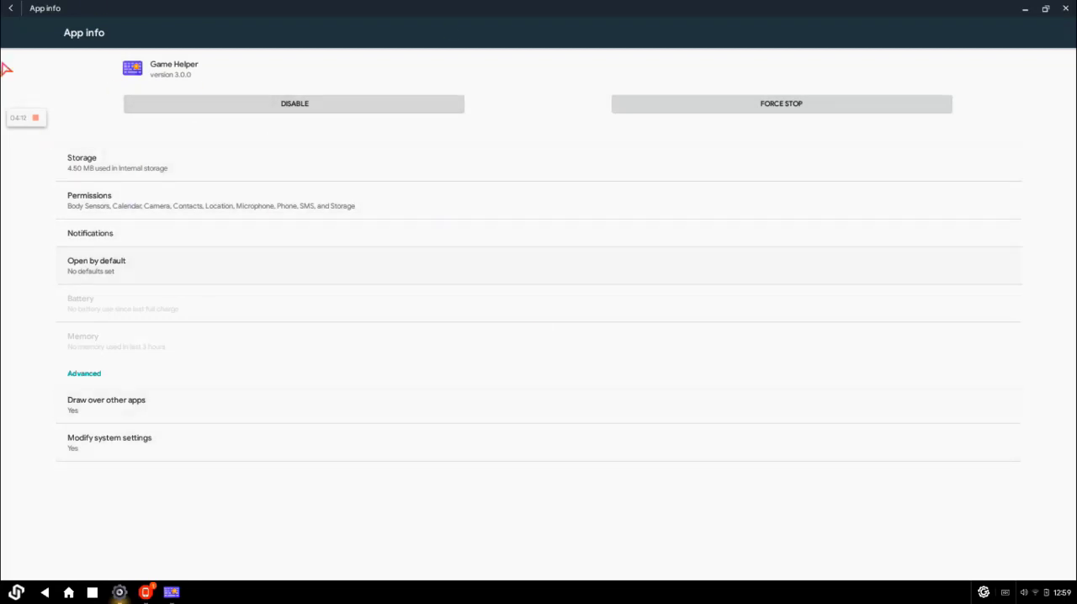